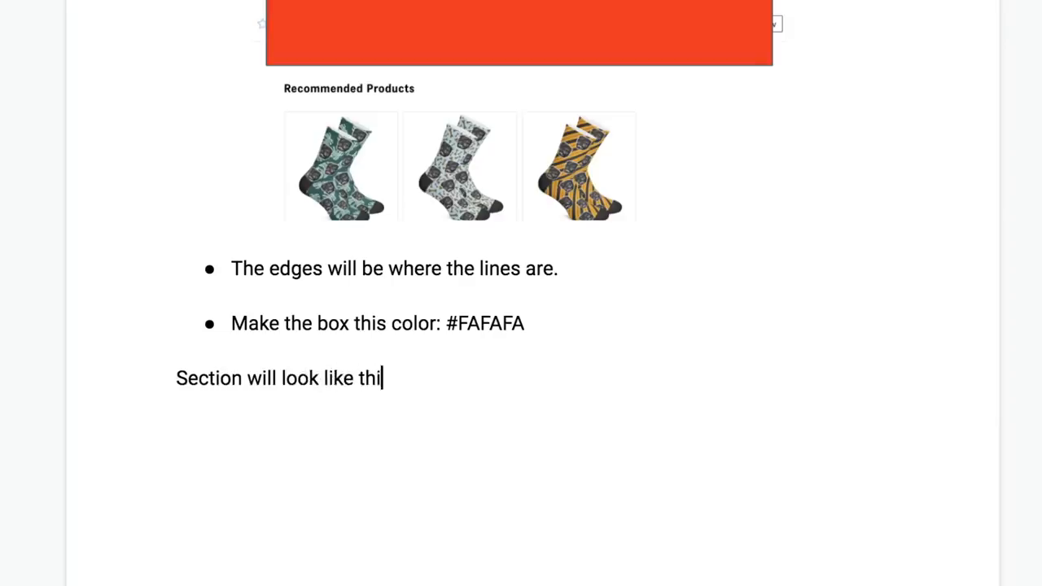
Step: Leave the design spec doc and navigate toward the Custom LuluPup Socks product page
scroll("down", 3)
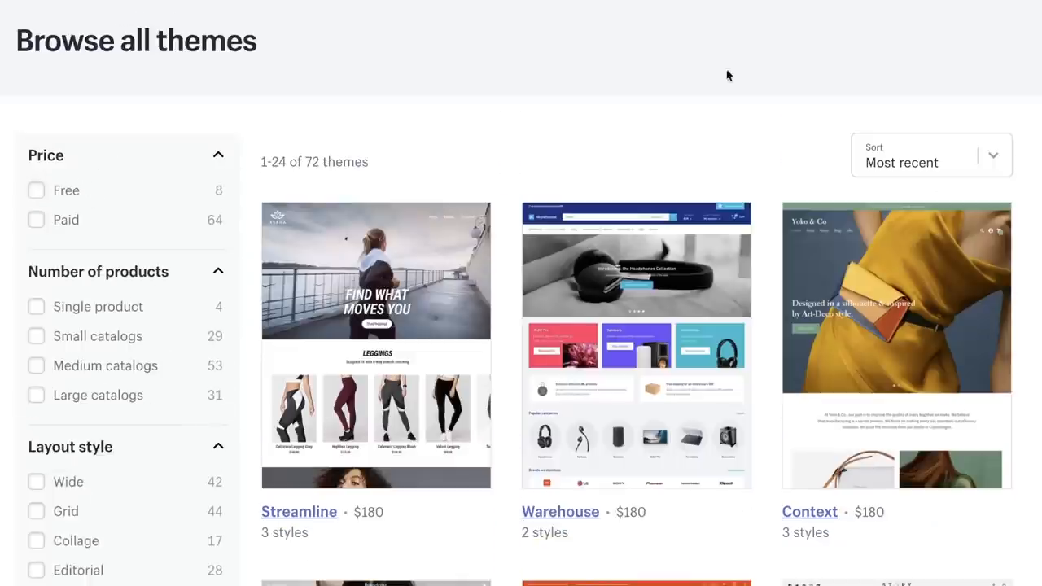
left_click(36, 190)
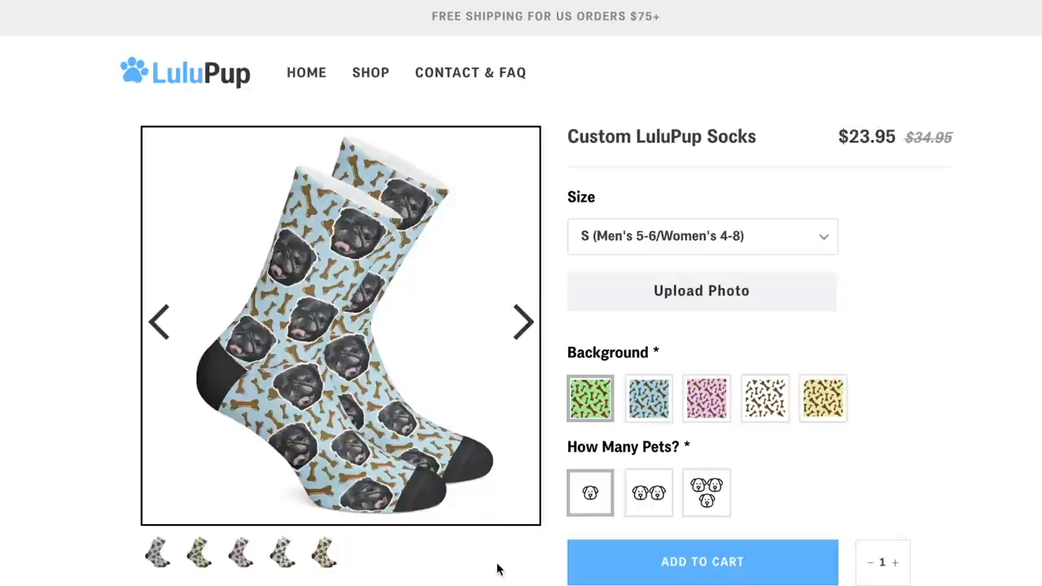
Step: Reach the Your Cart page holding one Custom LuluPup Halloween Socks at $19.95
scroll("down", 3)
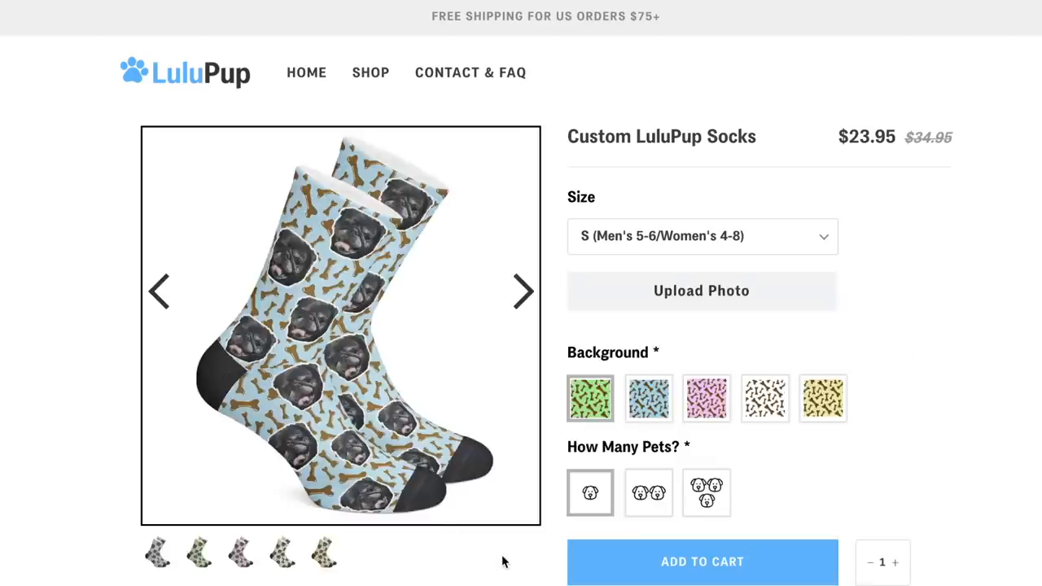
left_click(702, 562)
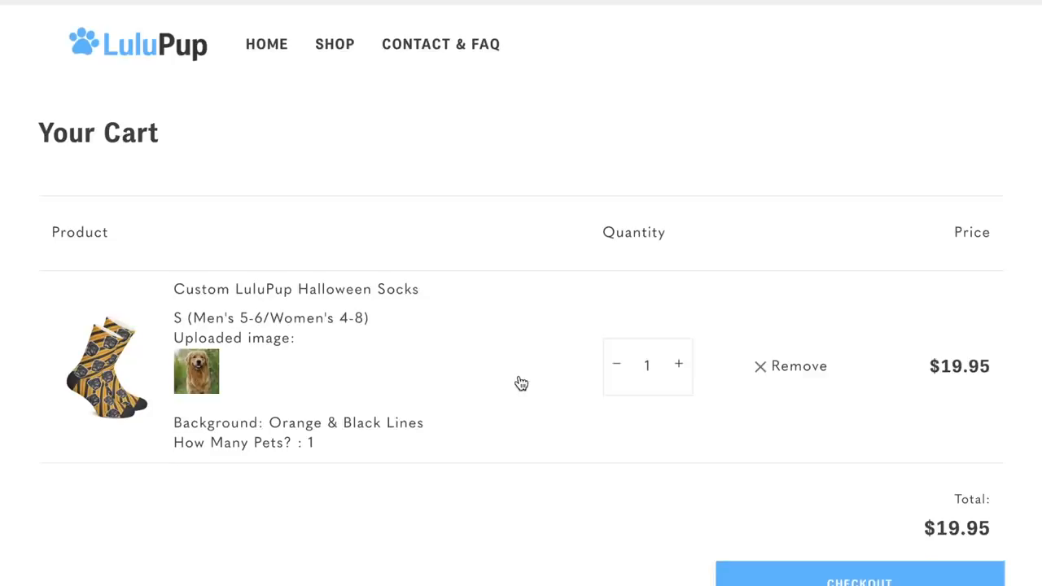